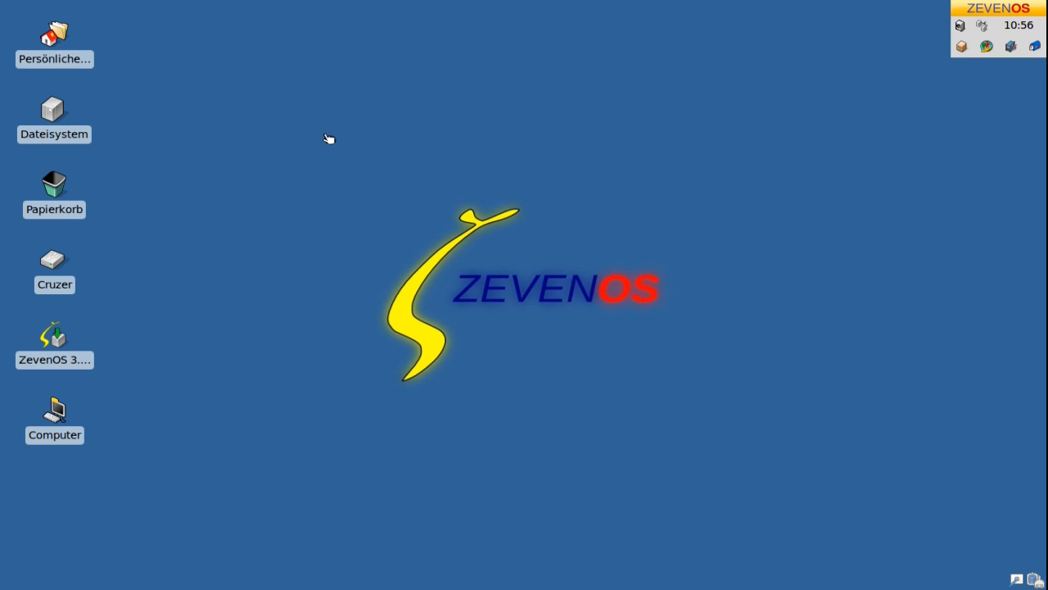
pyautogui.moveTo(235, 271)
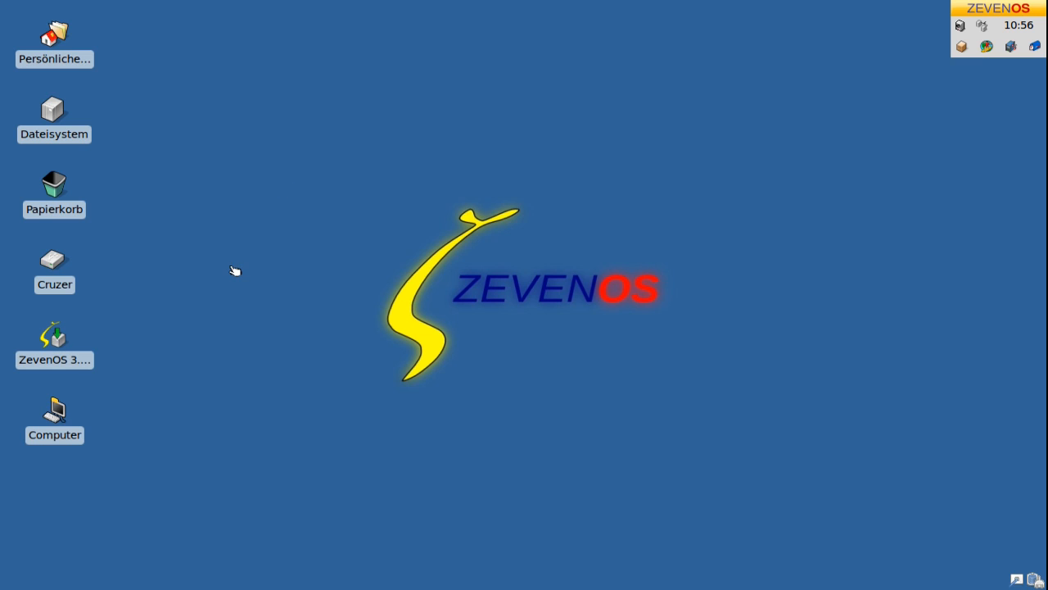
pyautogui.moveTo(151, 375)
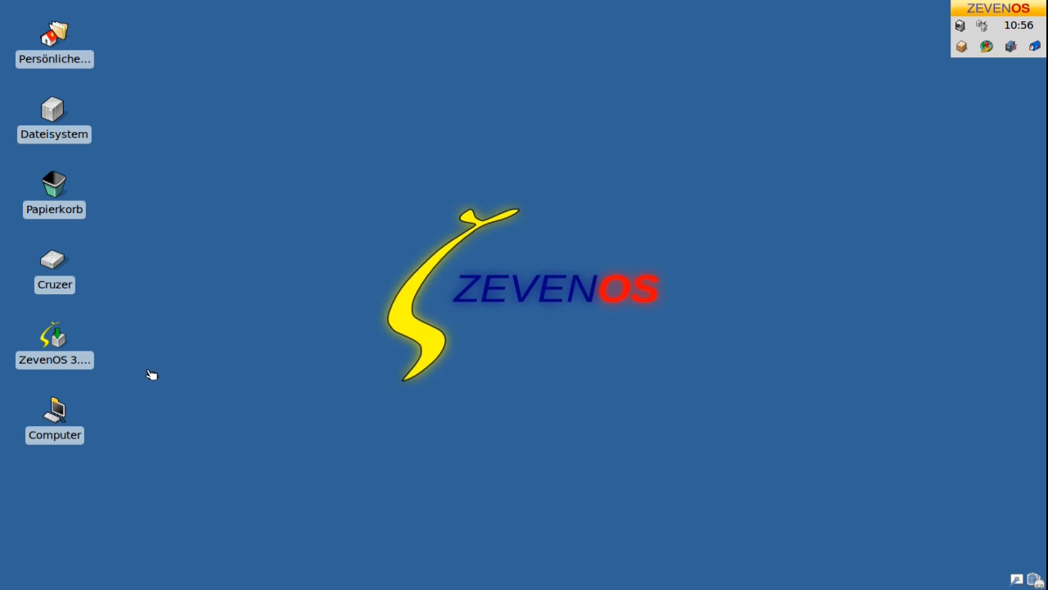
pyautogui.moveTo(120, 365)
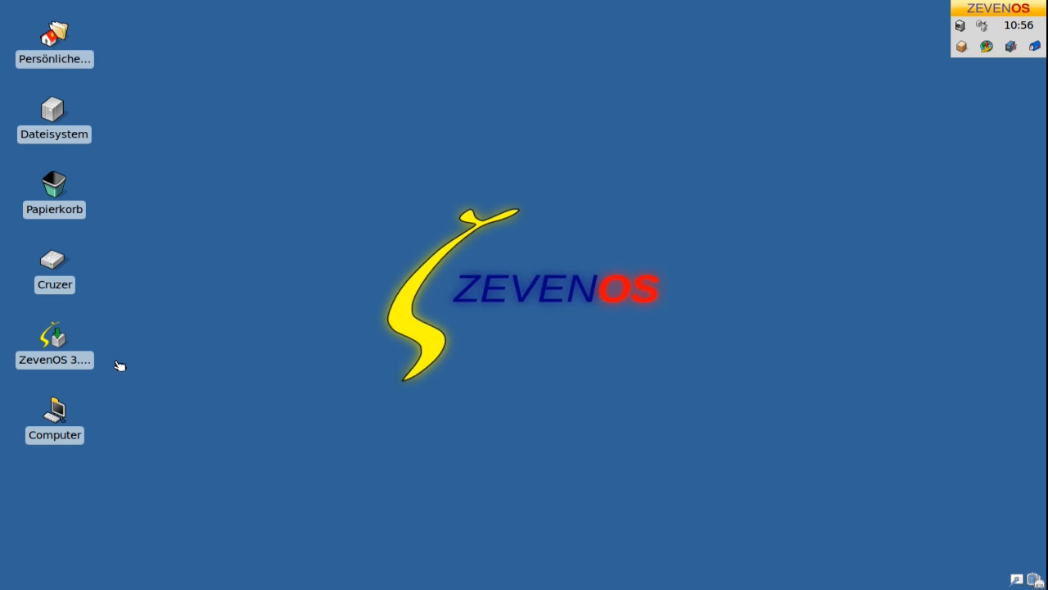
pyautogui.moveTo(90, 140)
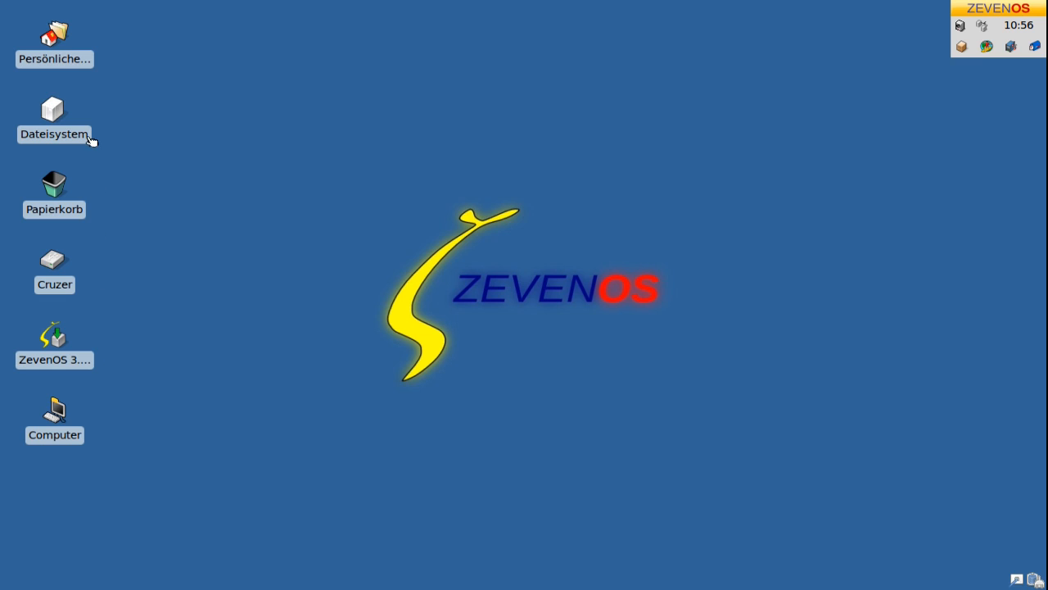
pyautogui.moveTo(60, 70)
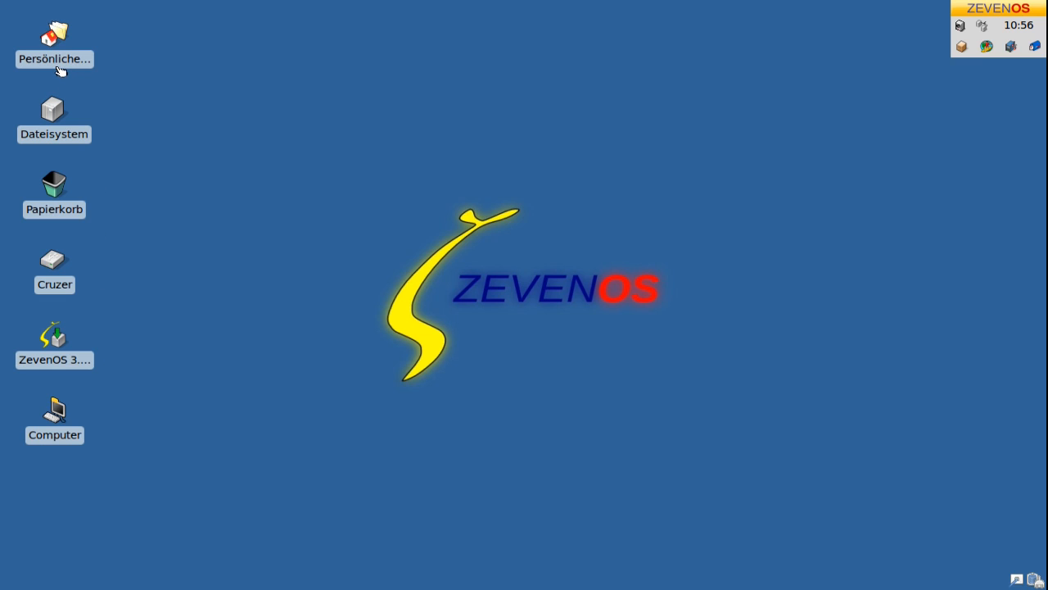
pyautogui.moveTo(59, 224)
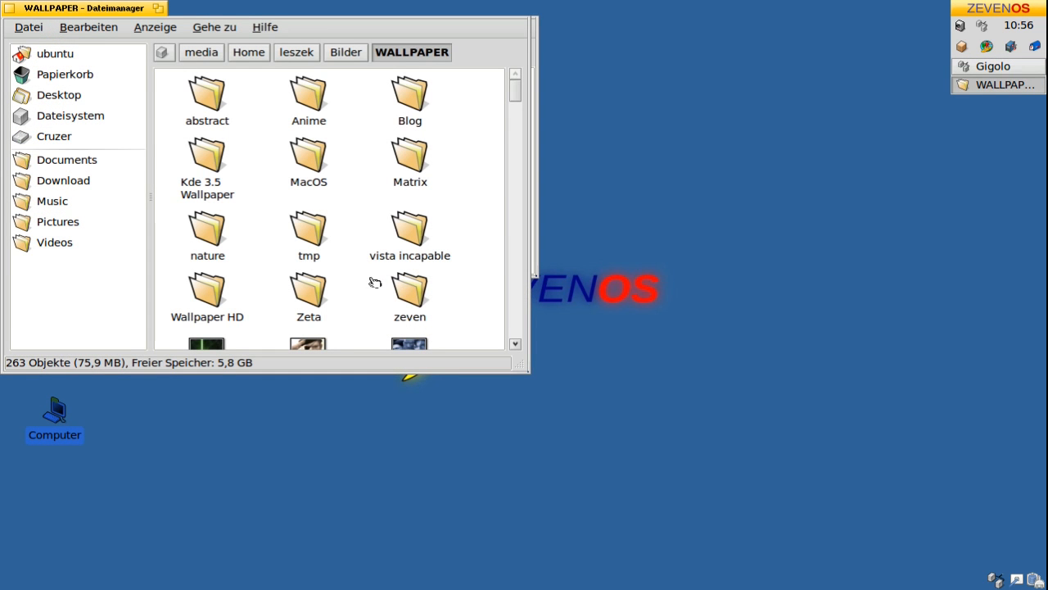
# Browse into the Wallpaper HD folder and enlarge the window to see more wallpapers
pyautogui.doubleClick(206, 294)
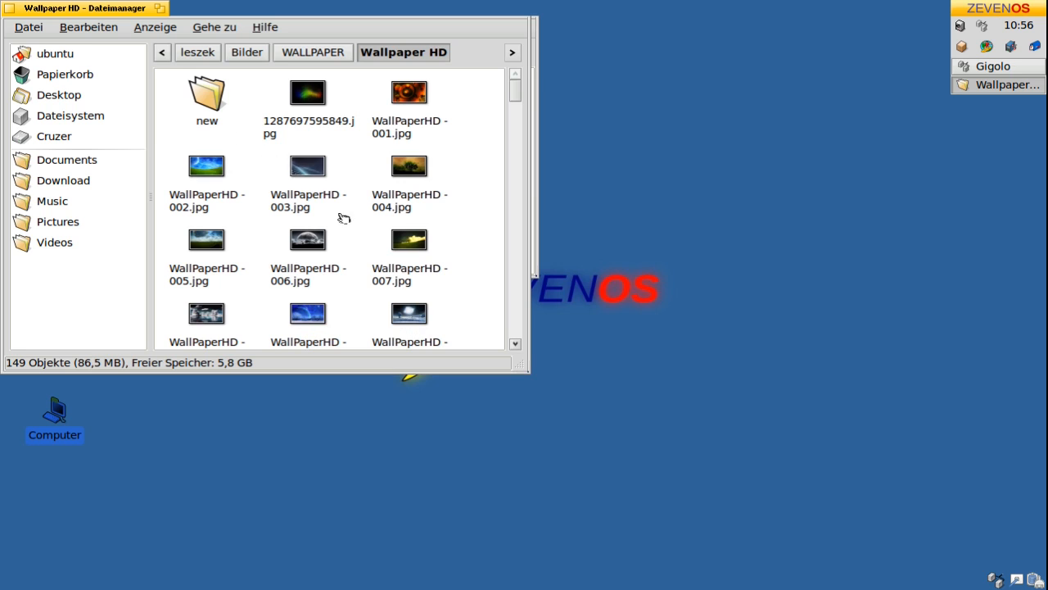
pyautogui.moveTo(530, 374); pyautogui.dragTo(745, 497)
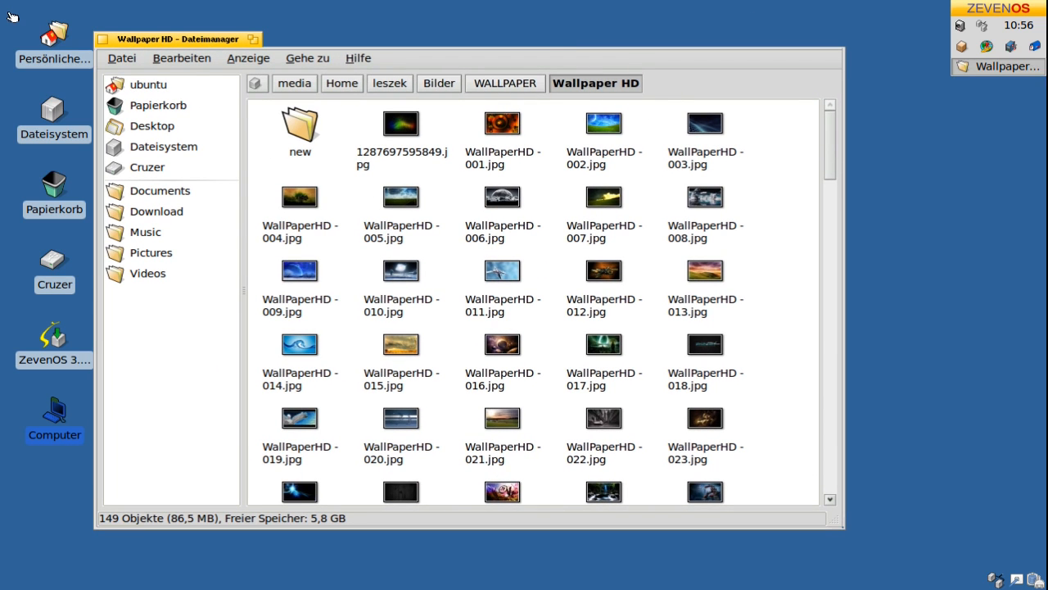
pyautogui.scroll(-3)
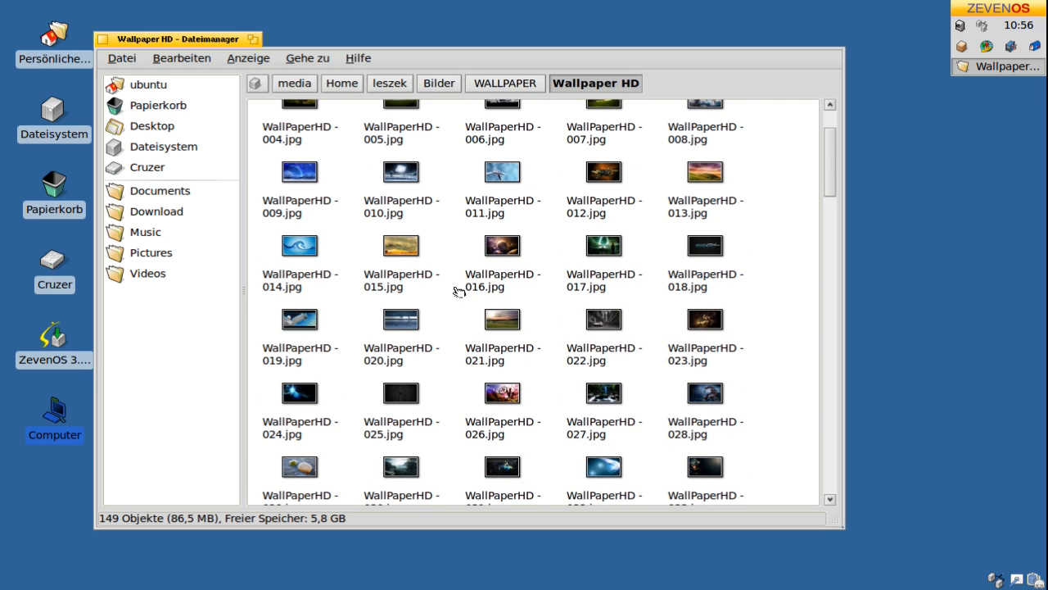
# View the context actions for WallPaperHD - 016.jpg, then close Dateimanager
pyautogui.rightClick(502, 246)
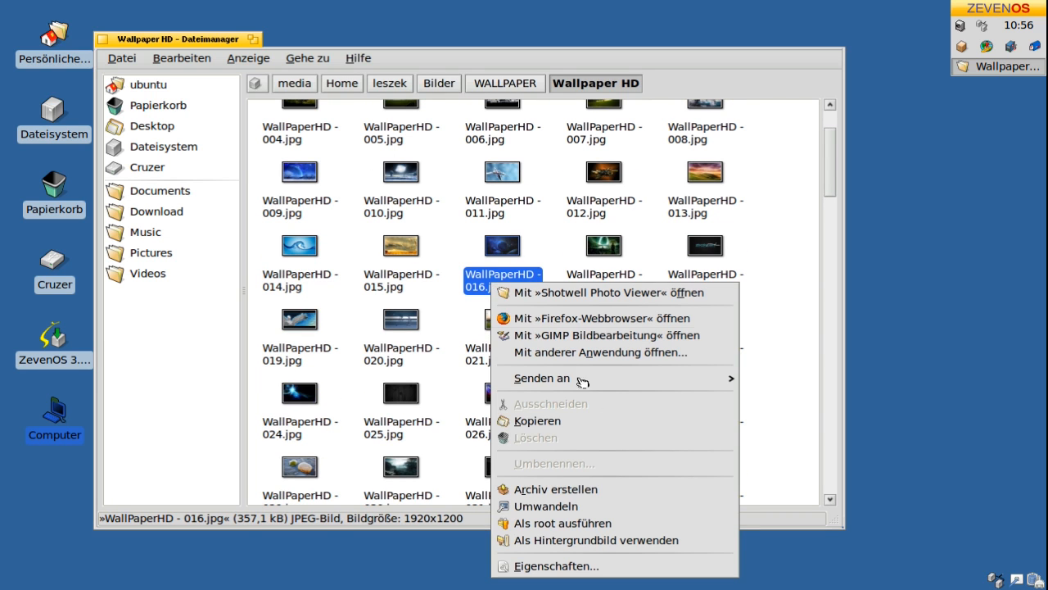
pyautogui.click(546, 505)
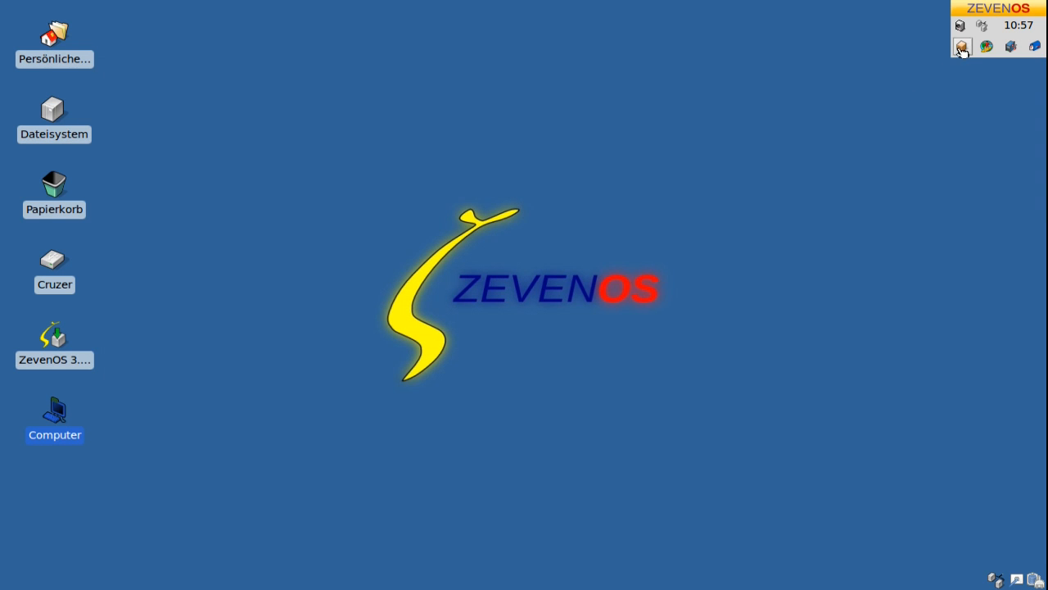
# Open the empty Videos folder from the Deskbar's home-folder places list
pyautogui.click(962, 47)
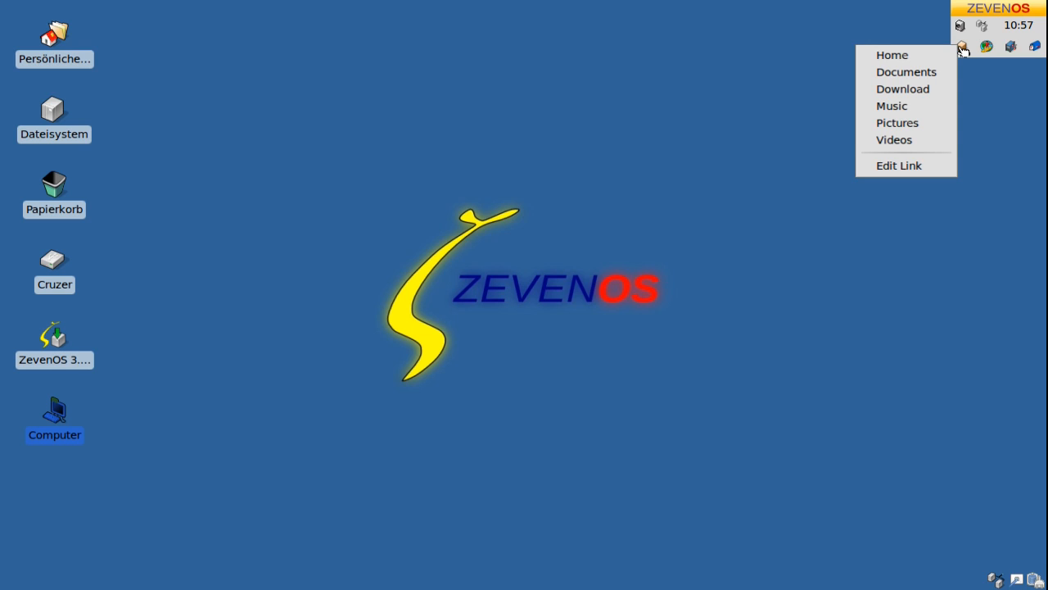
pyautogui.moveTo(905, 88)
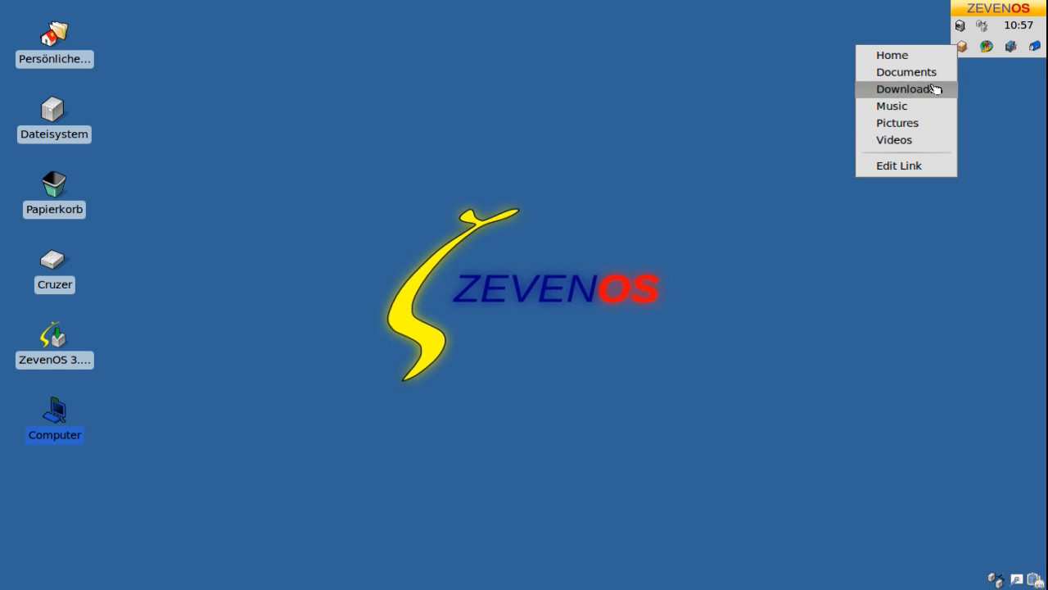
pyautogui.moveTo(893, 139)
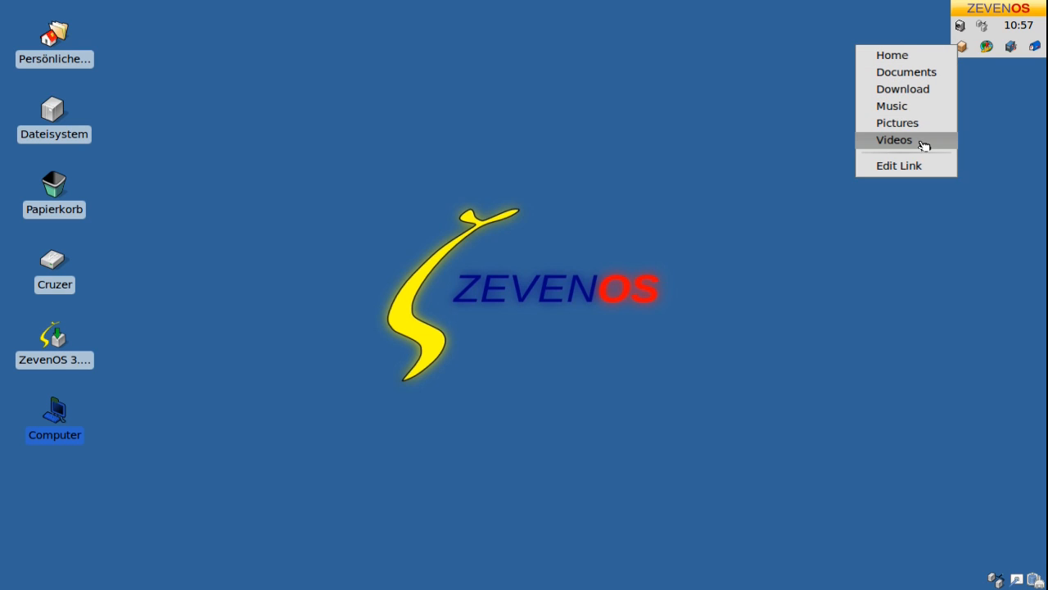
pyautogui.click(894, 139)
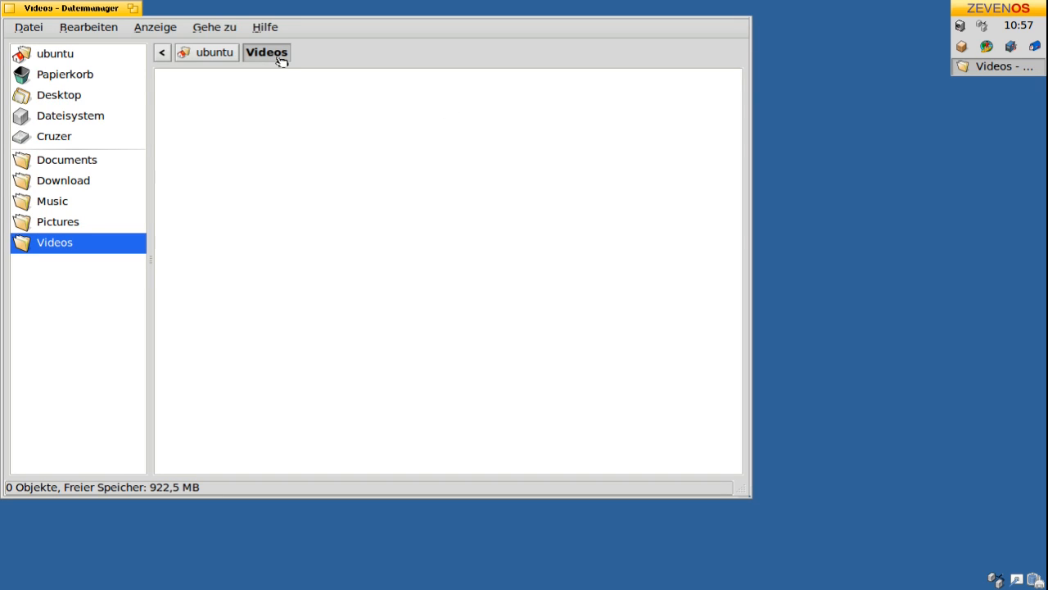
pyautogui.moveTo(14, 11)
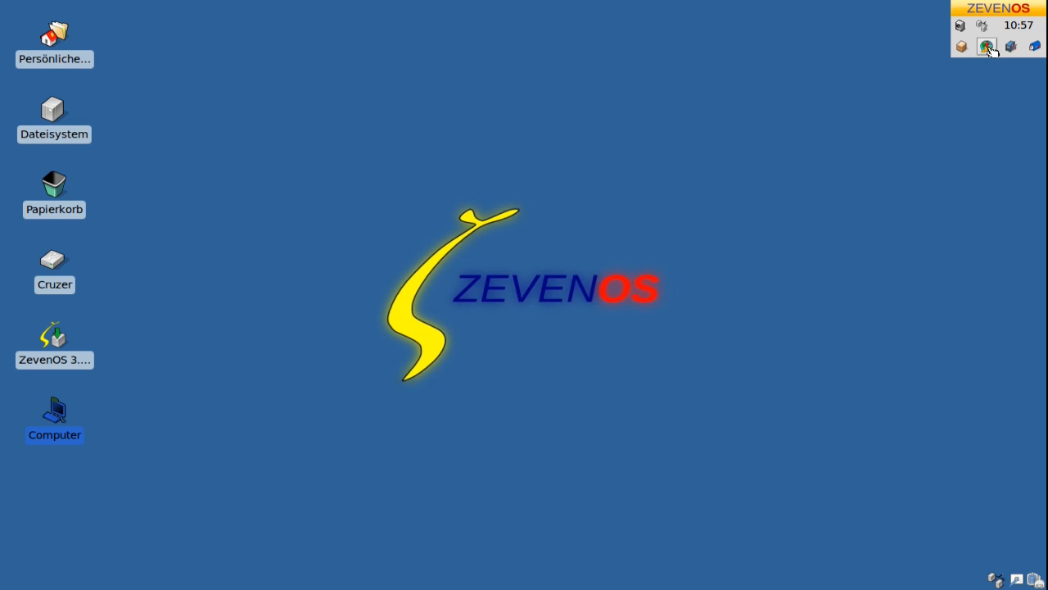
# Show the Firefox bookmarks menu with the Ubuntu and Free Software links
pyautogui.click(987, 46)
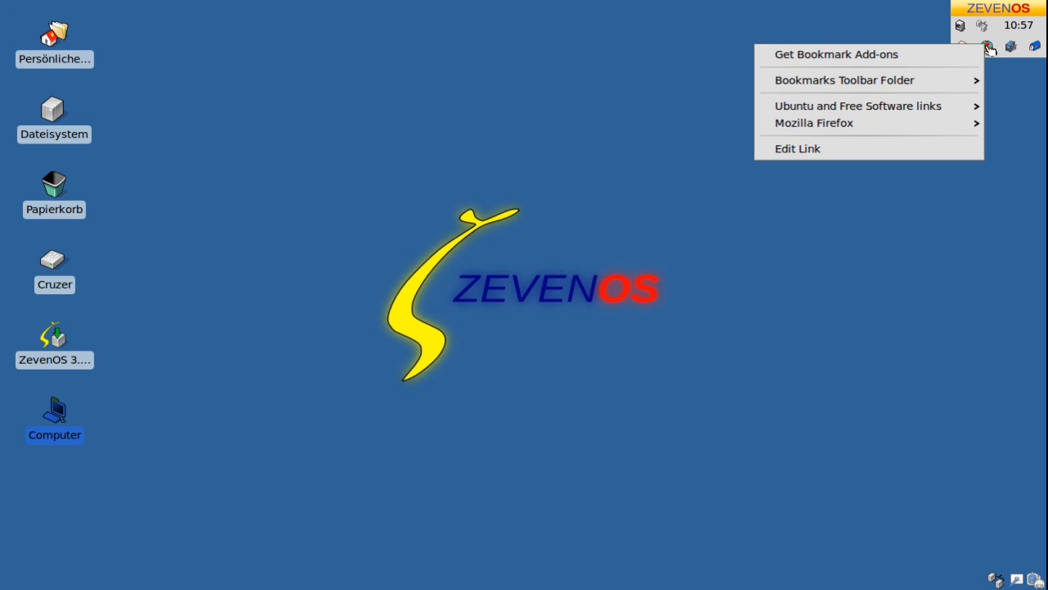
pyautogui.moveTo(857, 106)
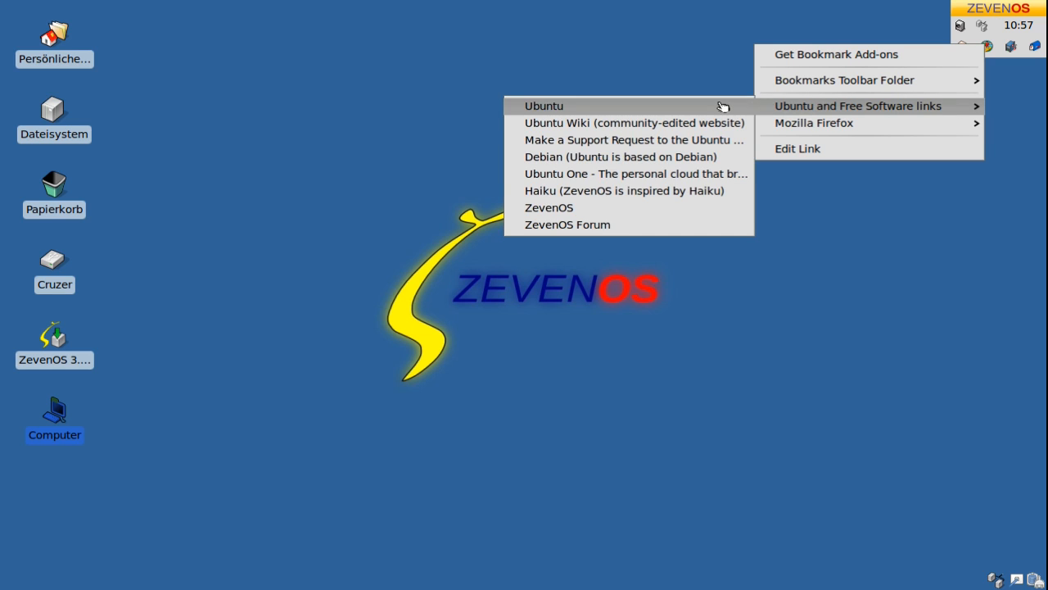
pyautogui.click(676, 214)
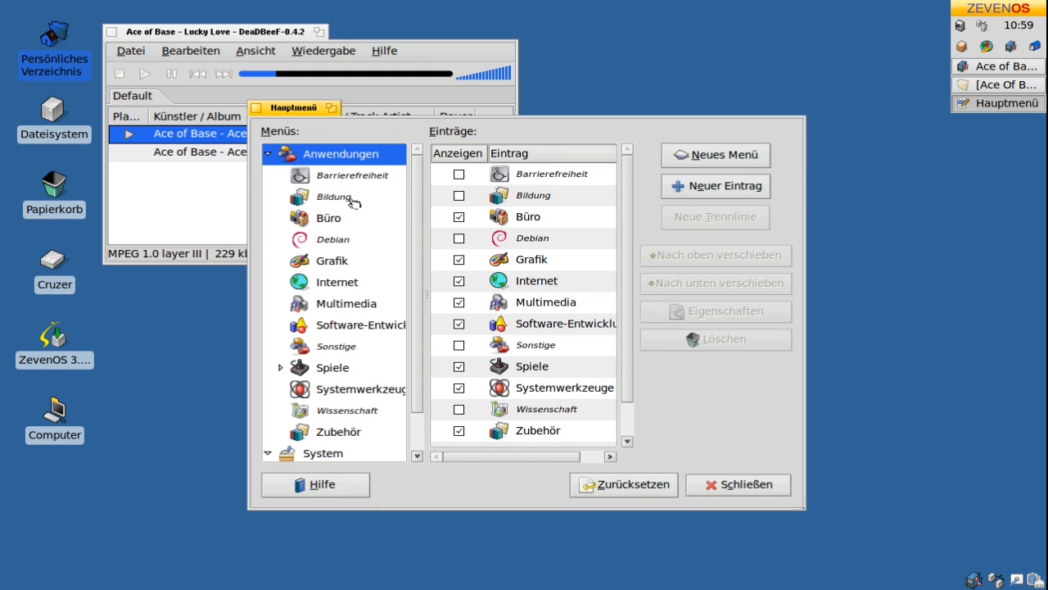
# View the Büro menu's entries under Anwendungen, then close the Hauptmenü editor
pyautogui.click(328, 217)
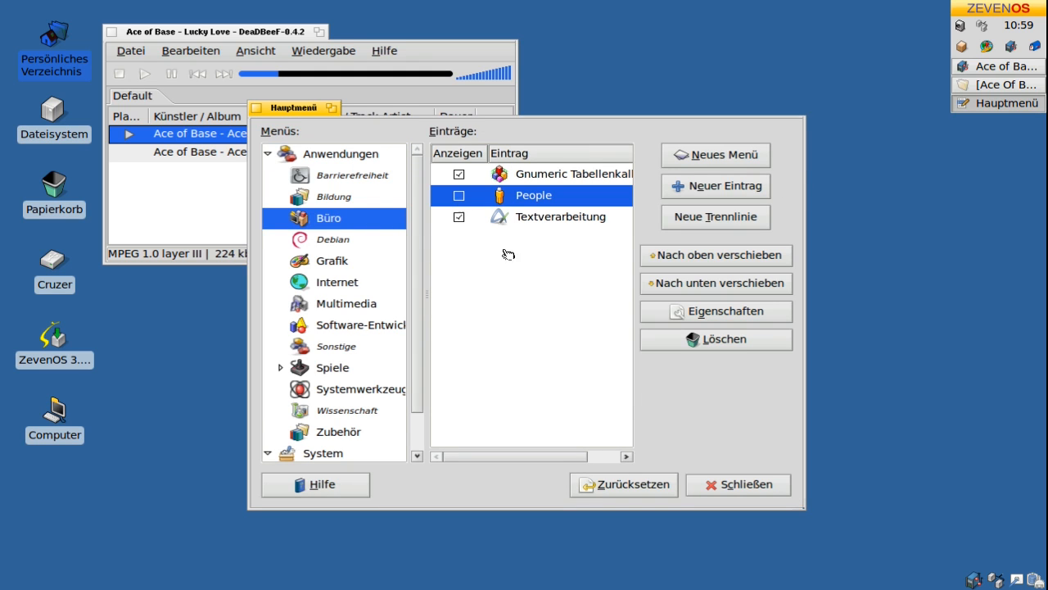
pyautogui.click(737, 484)
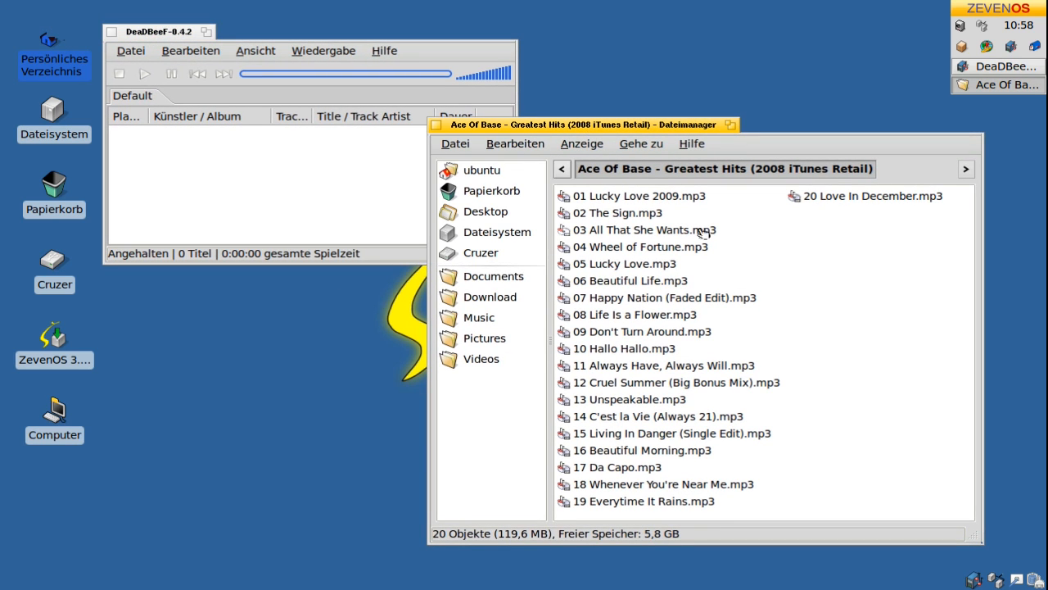
pyautogui.moveTo(646, 269)
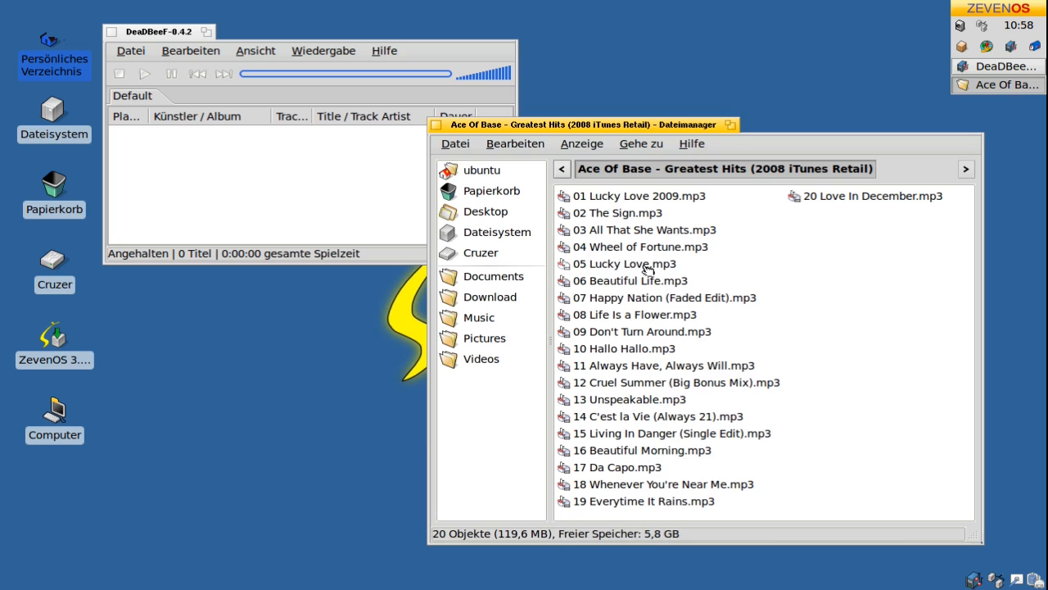
# Add Lucky Love and then Beautiful Morning from the file manager to the DeaDBeeF playlist
pyautogui.doubleClick(624, 264)
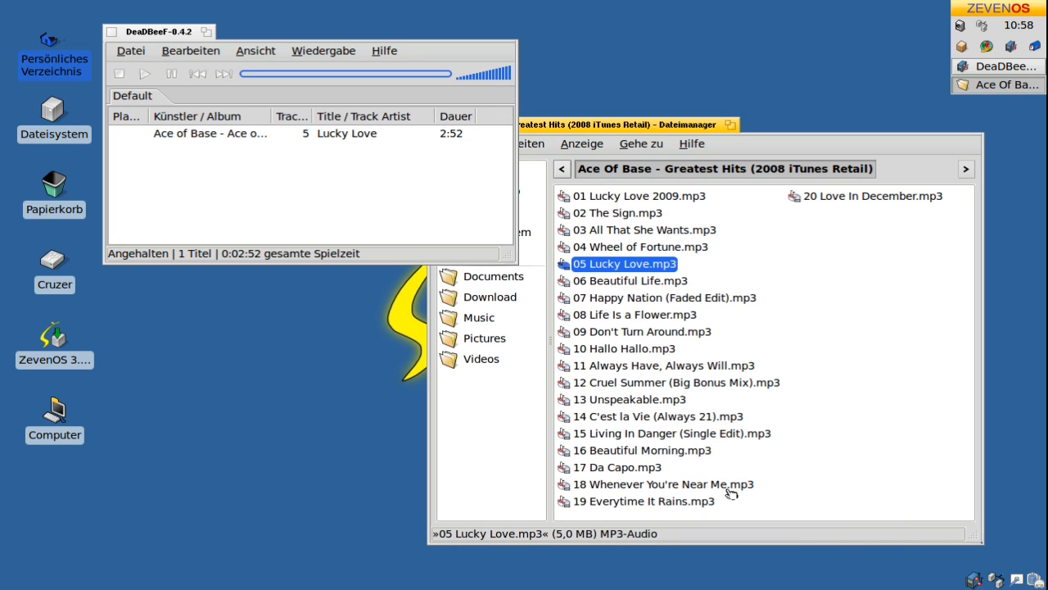
pyautogui.moveTo(682, 346)
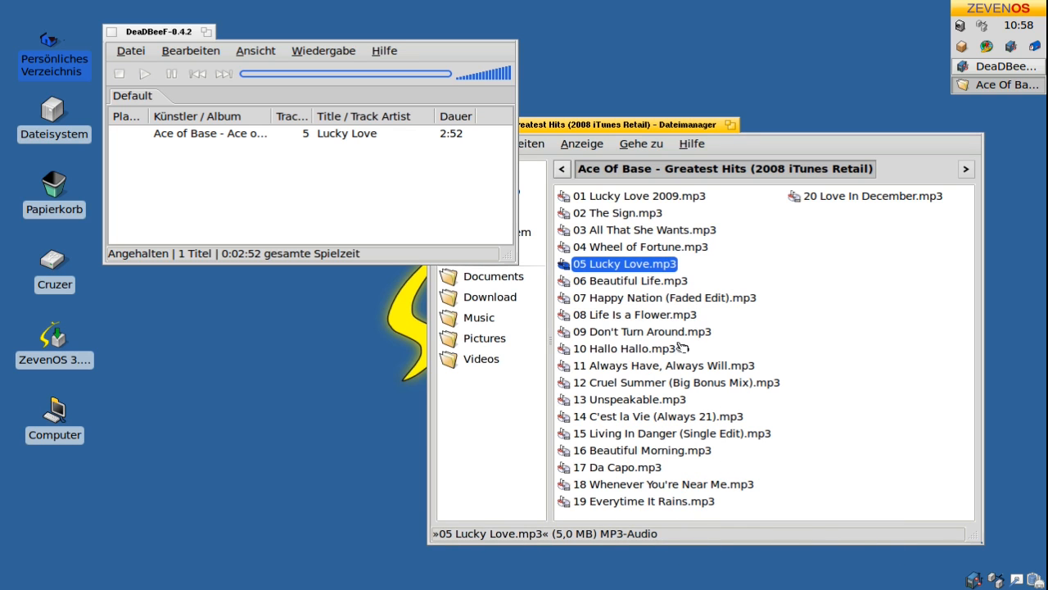
pyautogui.rightClick(622, 450)
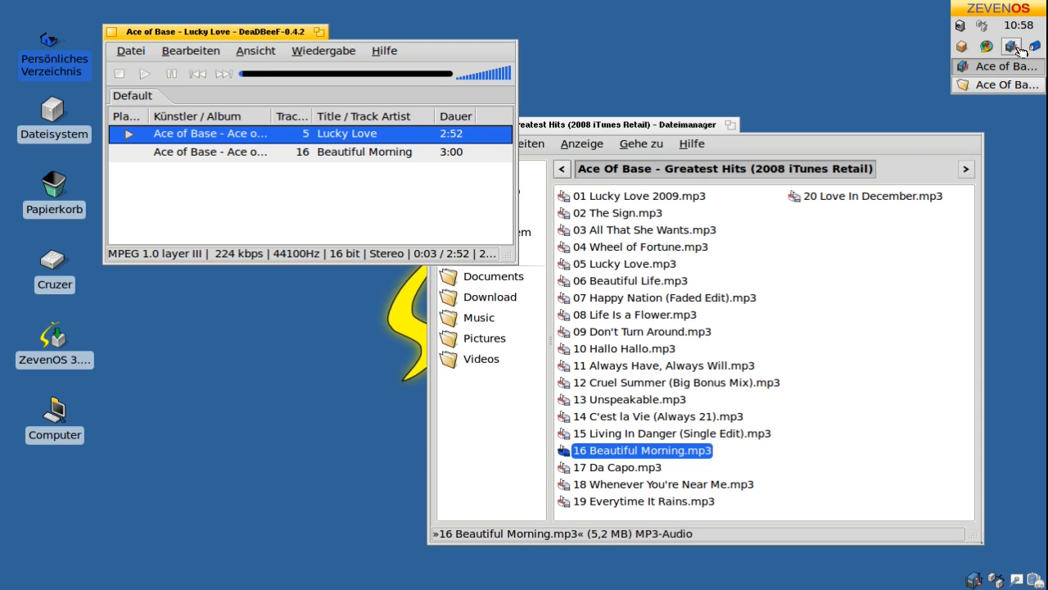
# Play Lucky Love in DeaDBeeF and then pause it
pyautogui.click(145, 73)
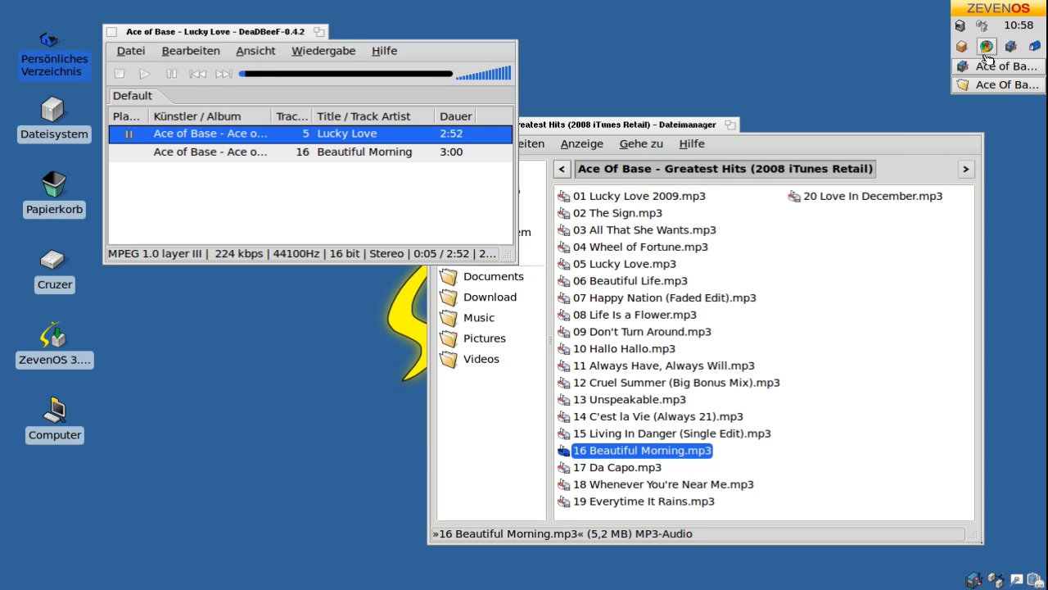
pyautogui.click(172, 73)
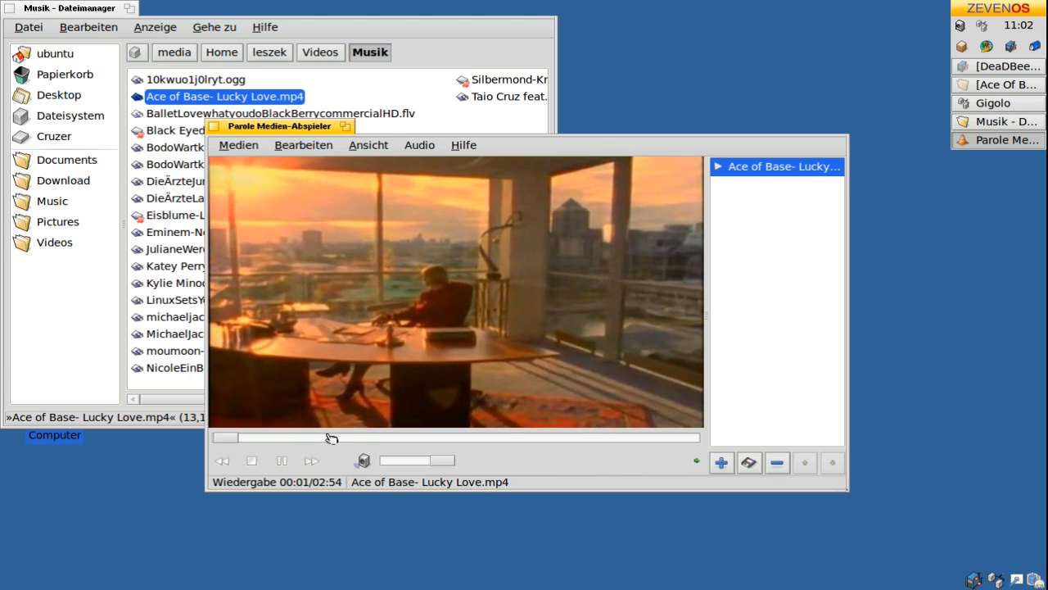
# Seek within the Ace of Base- Lucky Love.mp4 video playing in Parole
pyautogui.click(323, 436)
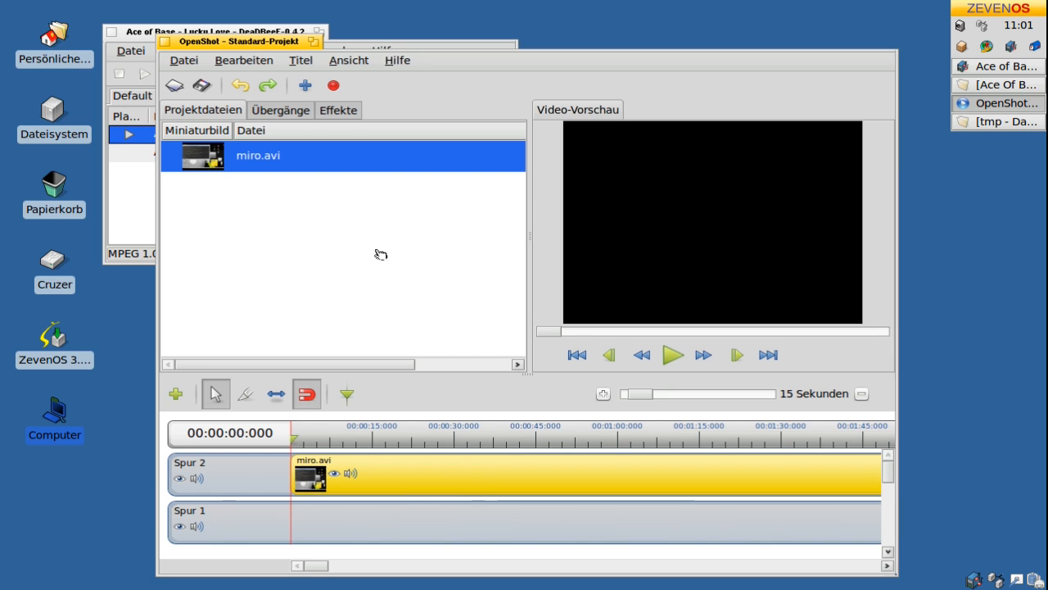
# Bring up the Video exportieren dialog and choose Alle Formate as the export profile
pyautogui.click(333, 85)
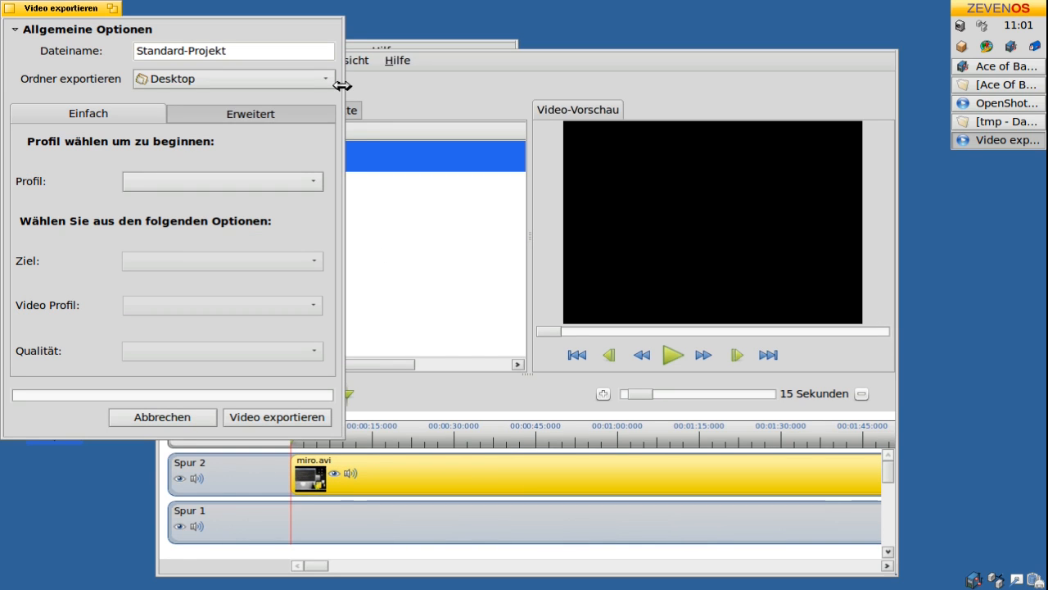
pyautogui.click(221, 180)
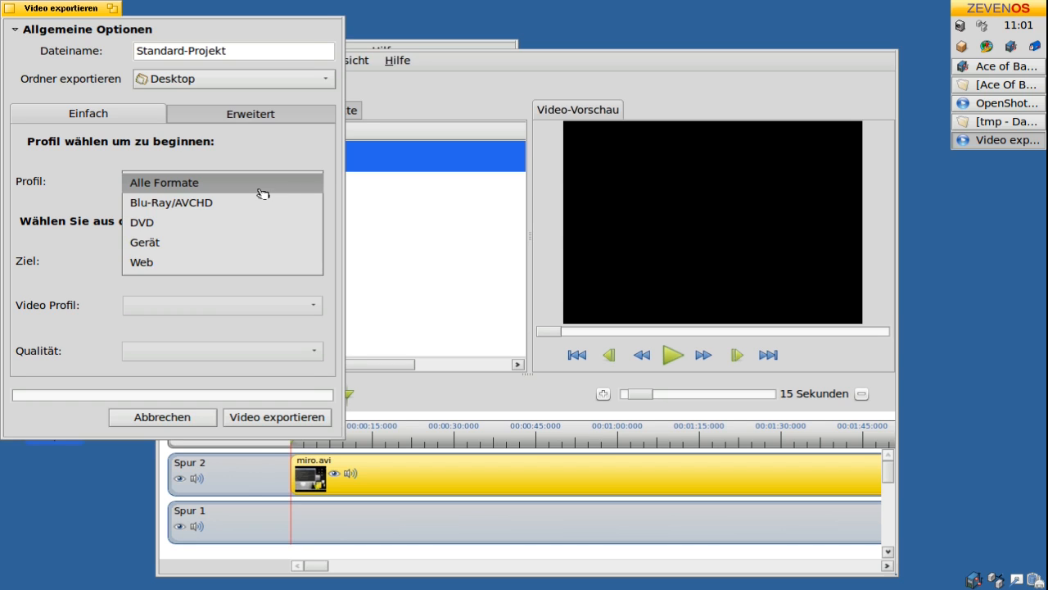
pyautogui.click(164, 182)
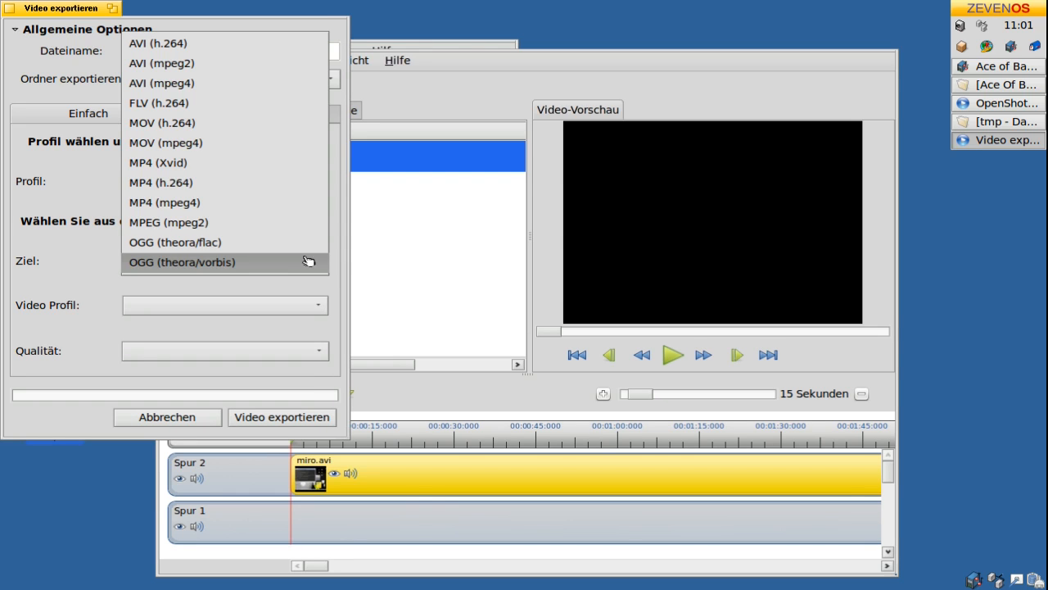
pyautogui.moveTo(286, 103)
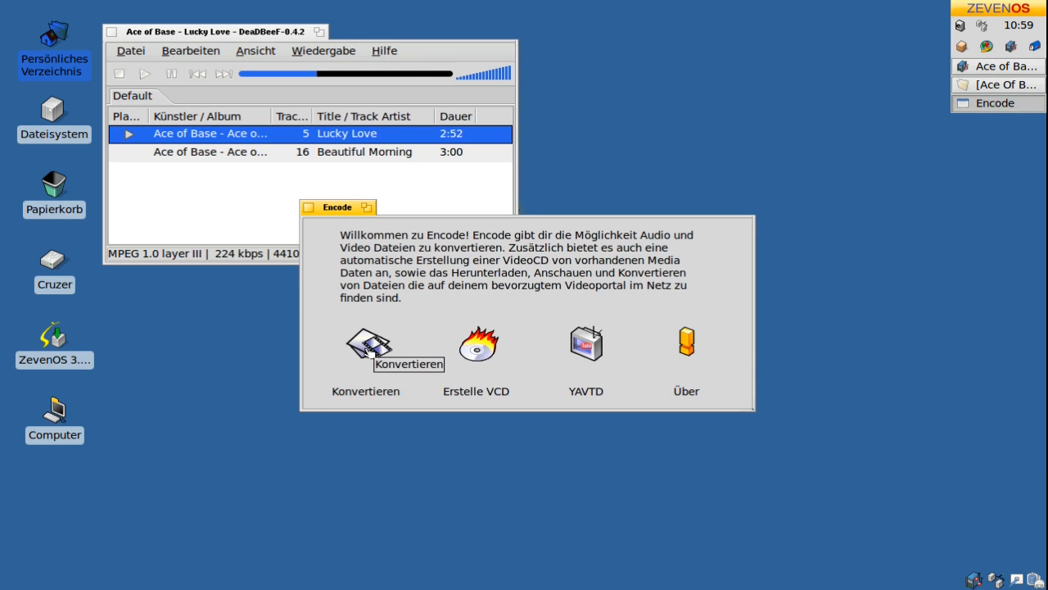
# Start Encode's Konvertieren mode and set the output container to mkv
pyautogui.click(365, 352)
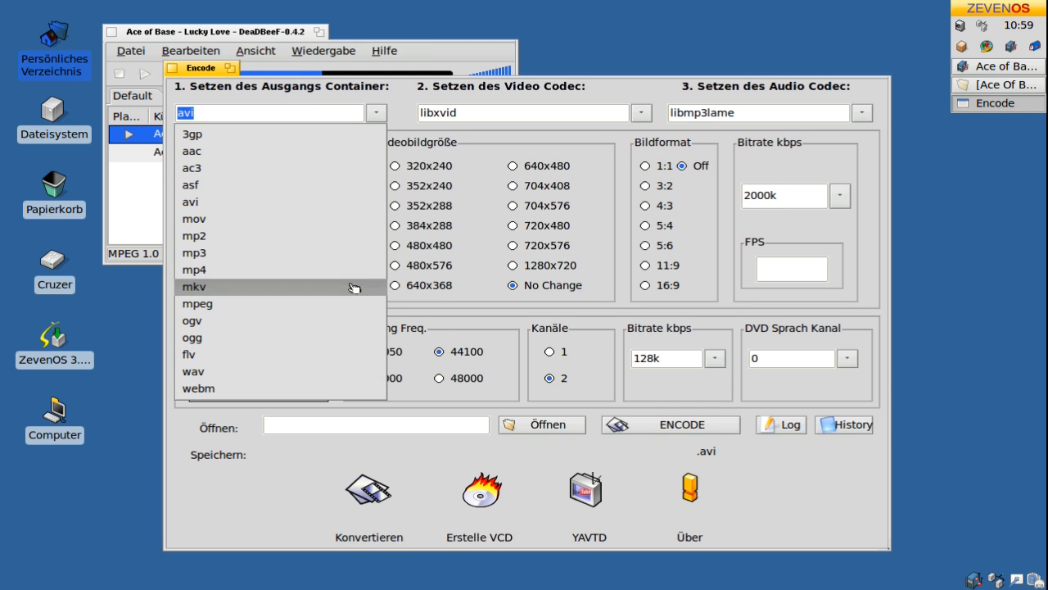
pyautogui.click(194, 286)
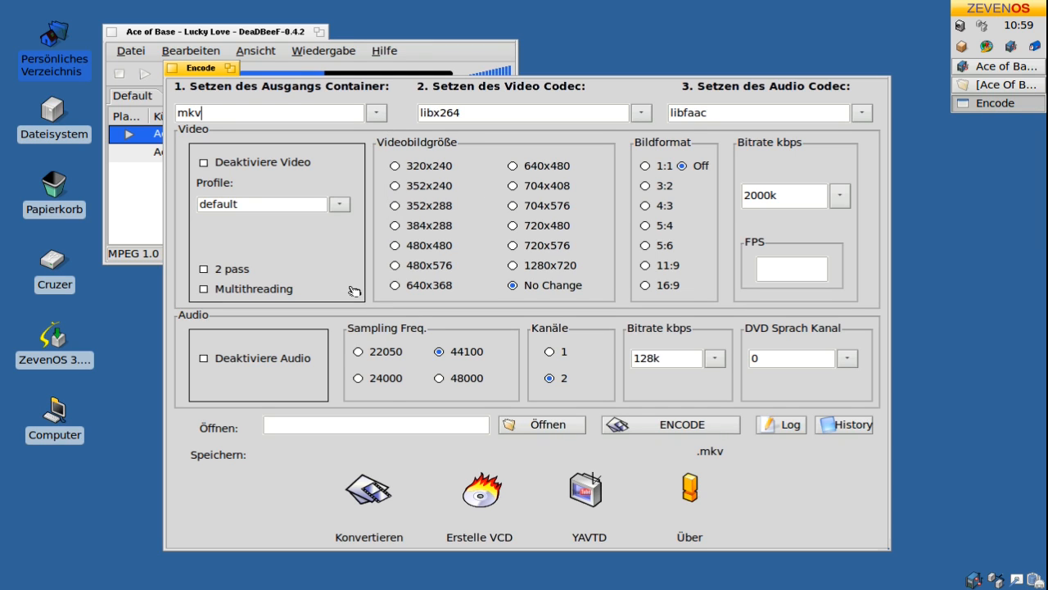
pyautogui.click(339, 204)
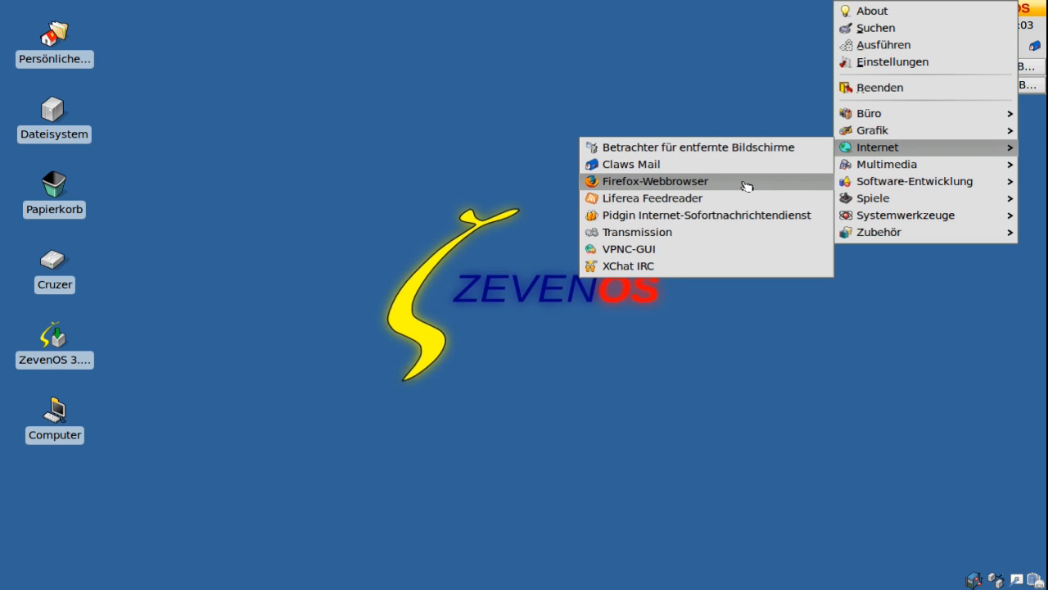
pyautogui.moveTo(741, 168)
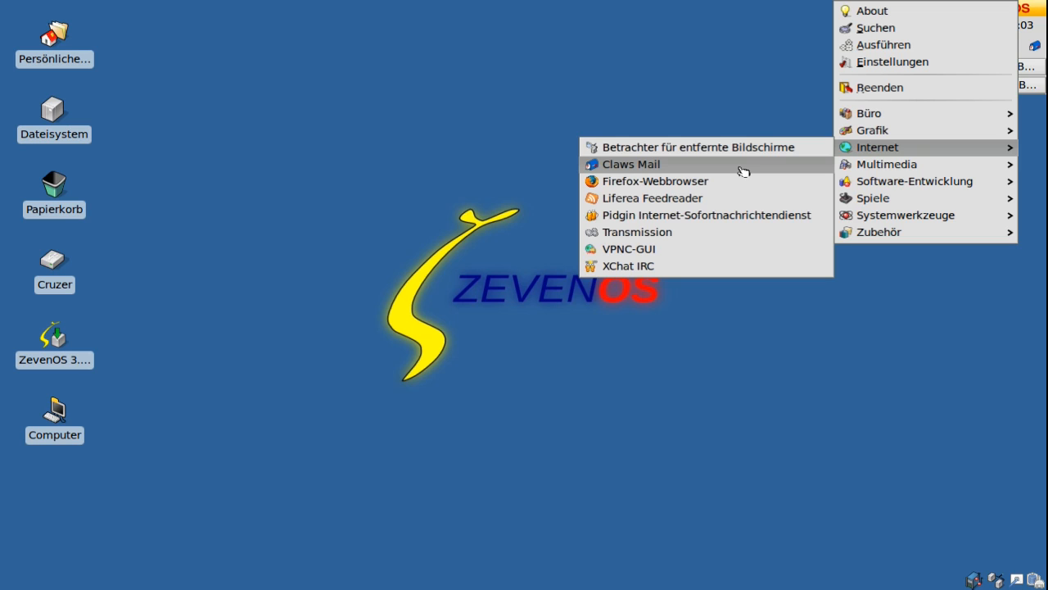
# Launch Claws Mail from the Internet menu so its setup assistant appears
pyautogui.click(631, 164)
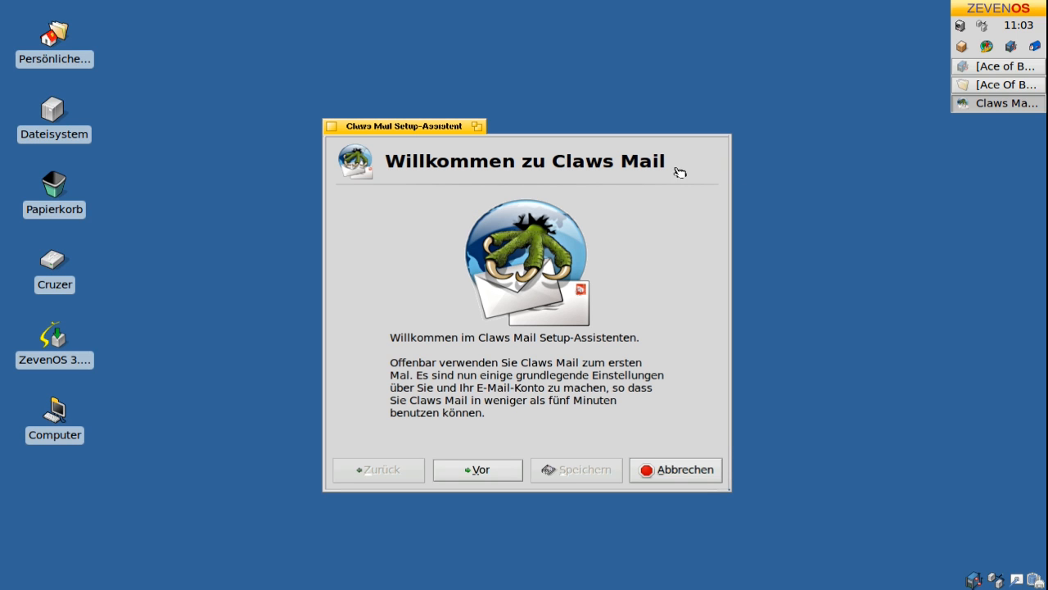
pyautogui.moveTo(704, 463)
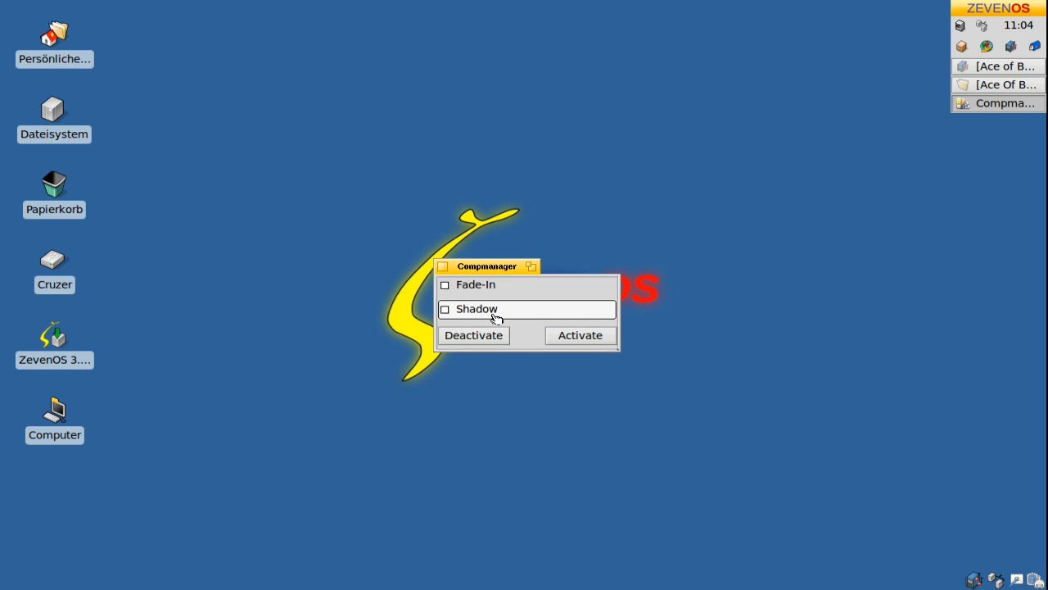
# Enable the Shadow effect alongside Fade-In and activate the window effects
pyautogui.click(445, 309)
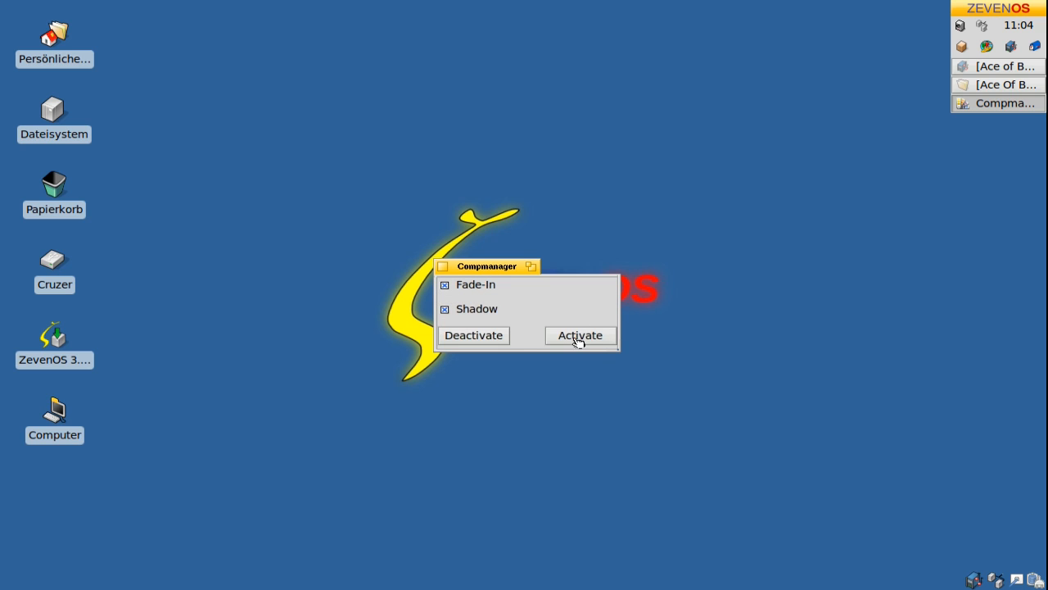
pyautogui.click(579, 335)
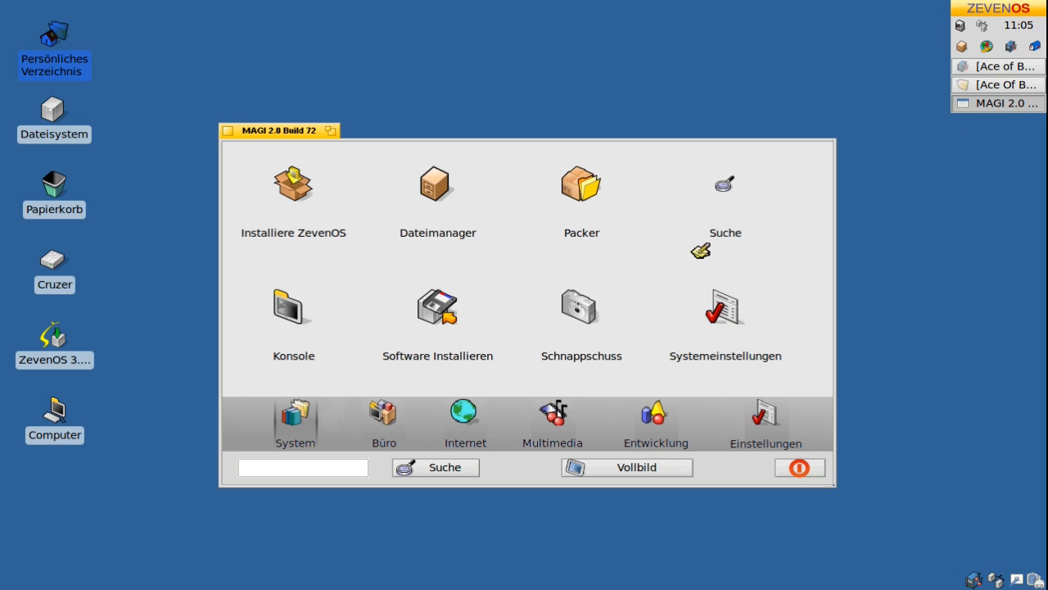
# Show the Büro applications in MAGI 2.0 and bring up the Sawfish root menu
pyautogui.click(383, 413)
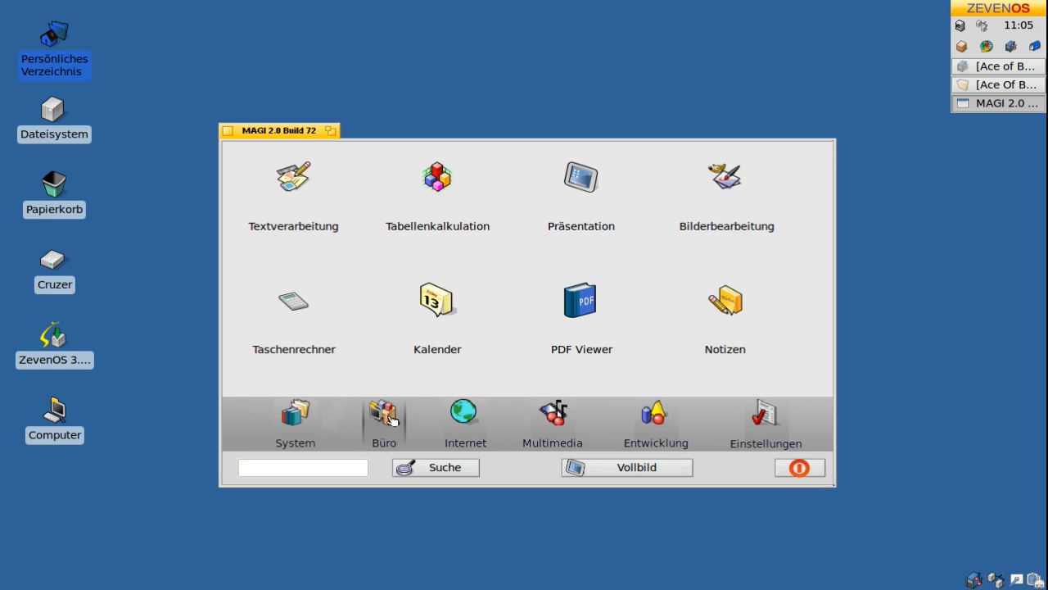
pyautogui.rightClick(524, 90)
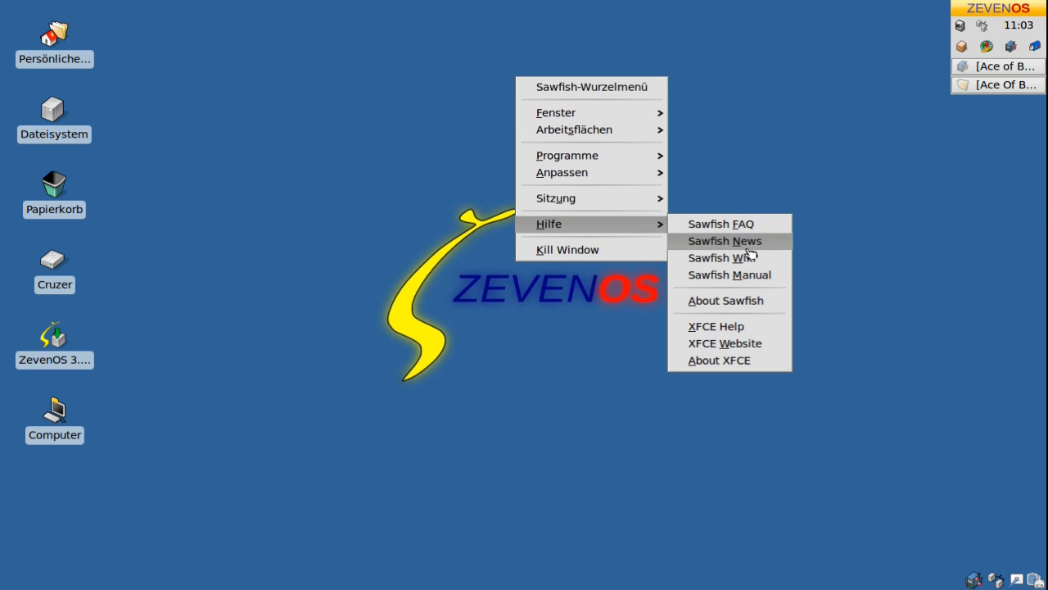
# Show the Info zu Sawfish dialog for version 1.7.1 and move it toward the screen centre
pyautogui.click(725, 300)
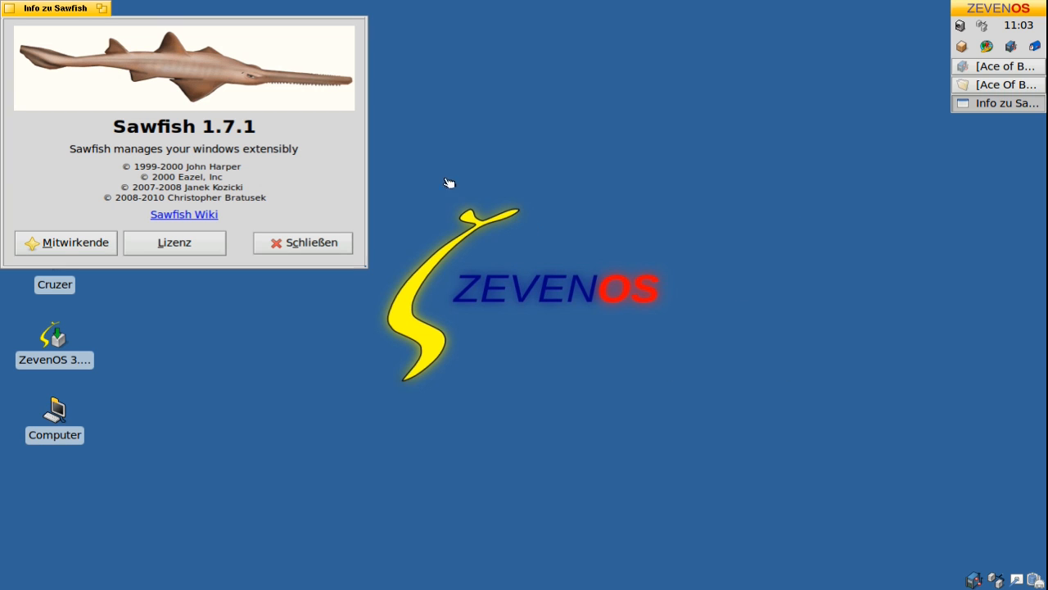
pyautogui.moveTo(57, 8); pyautogui.dragTo(262, 69)
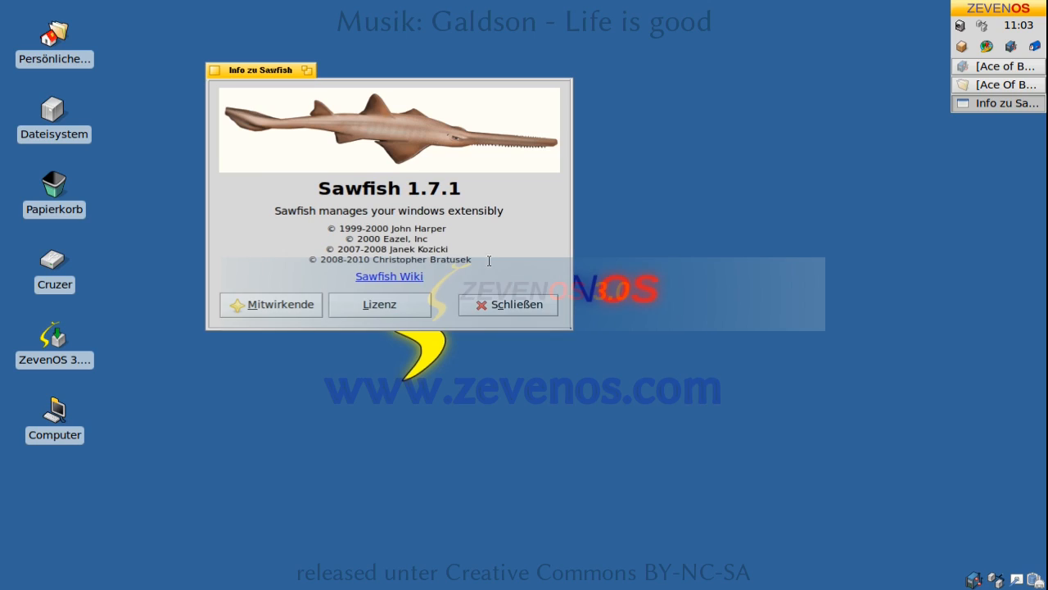